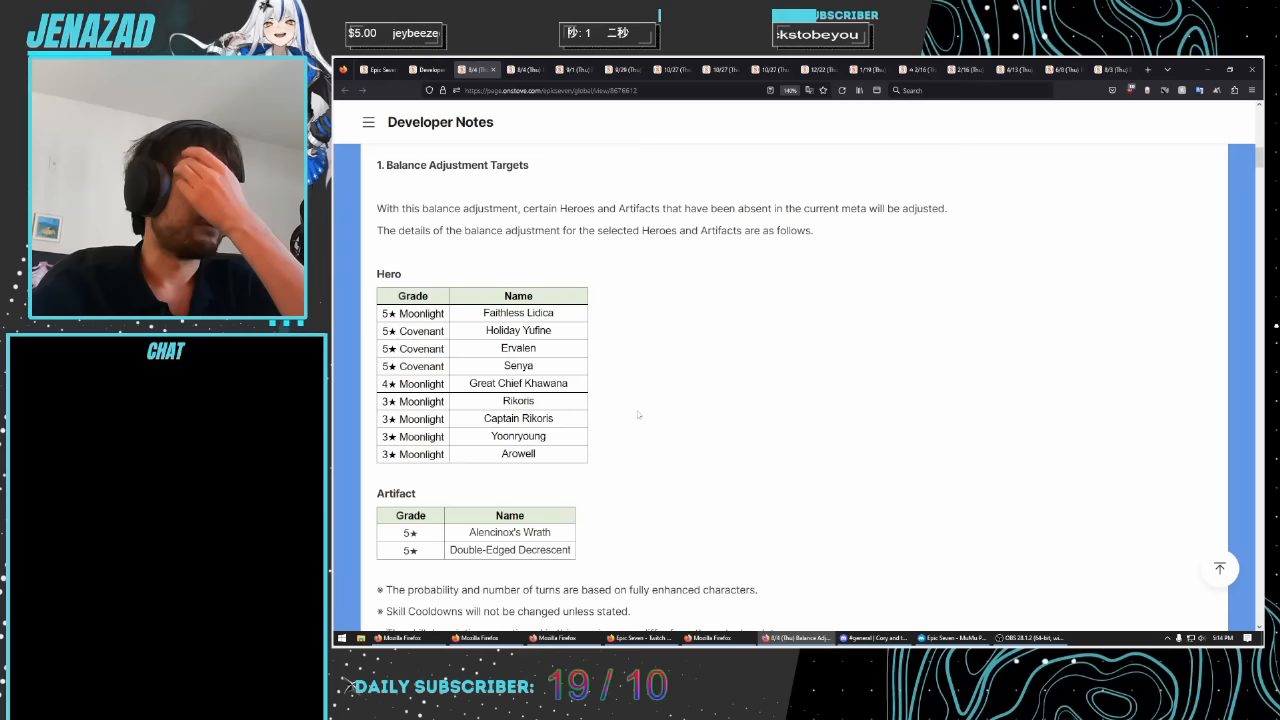
# Select hero names in the Straze/Ravi/Kayron target table, then move to the Hwayoung skill-change notes
pyautogui.doubleClick(516, 312)
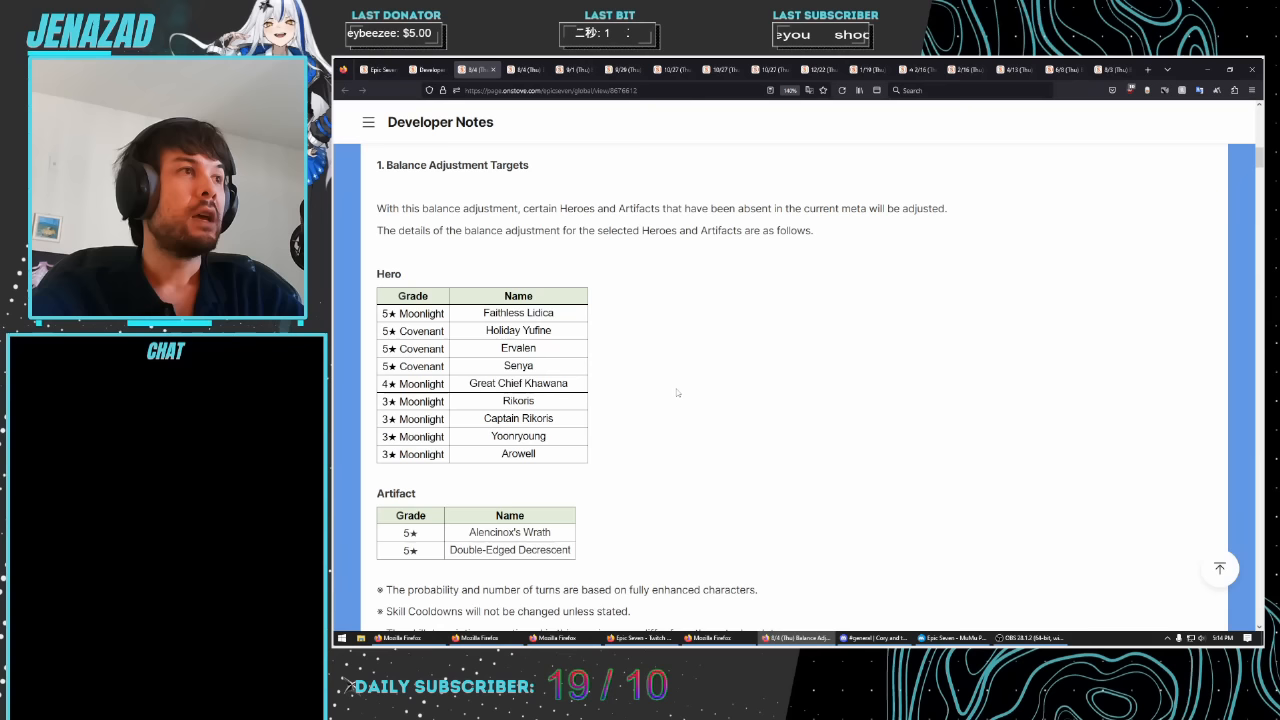
pyautogui.doubleClick(516, 452)
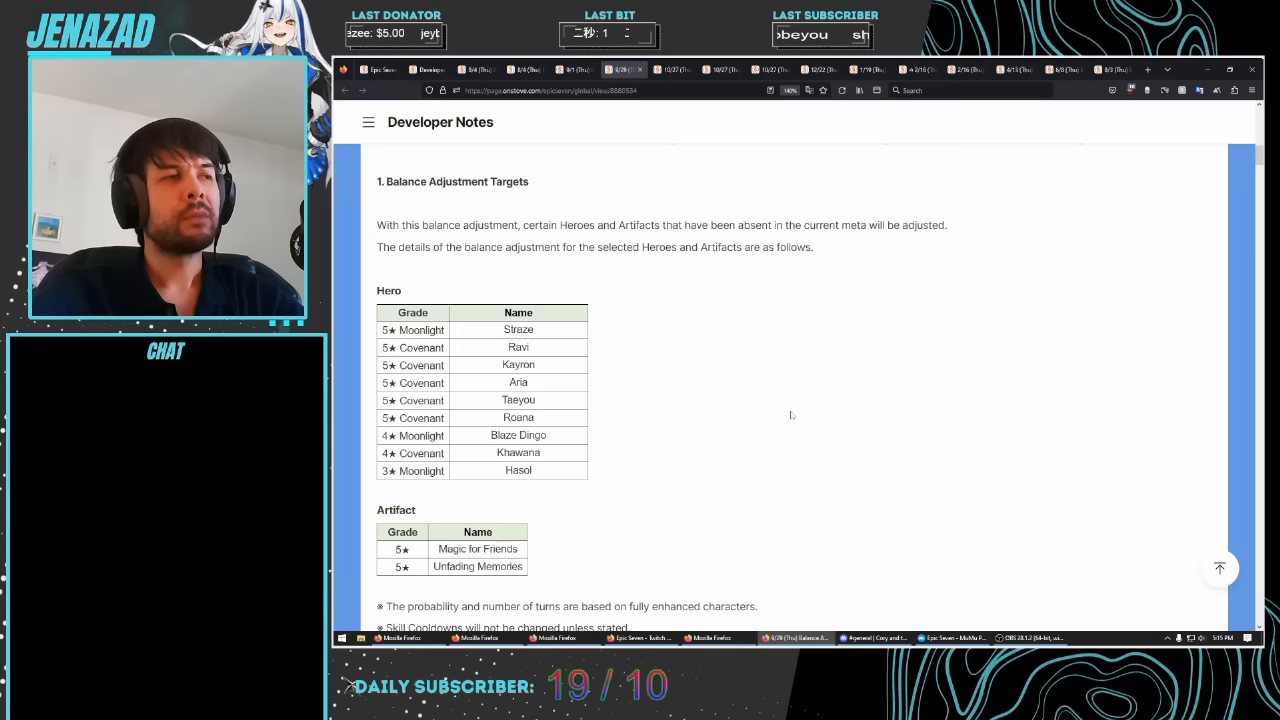
pyautogui.doubleClick(476, 566)
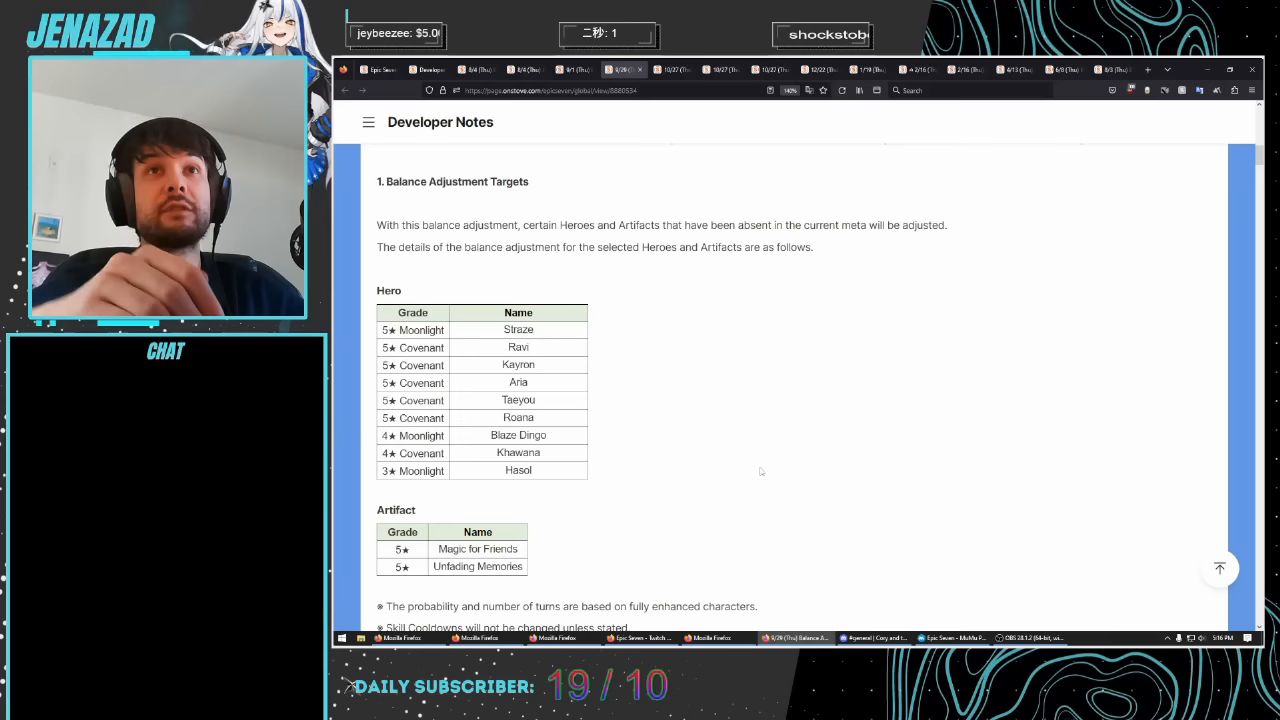
pyautogui.doubleClick(518, 364)
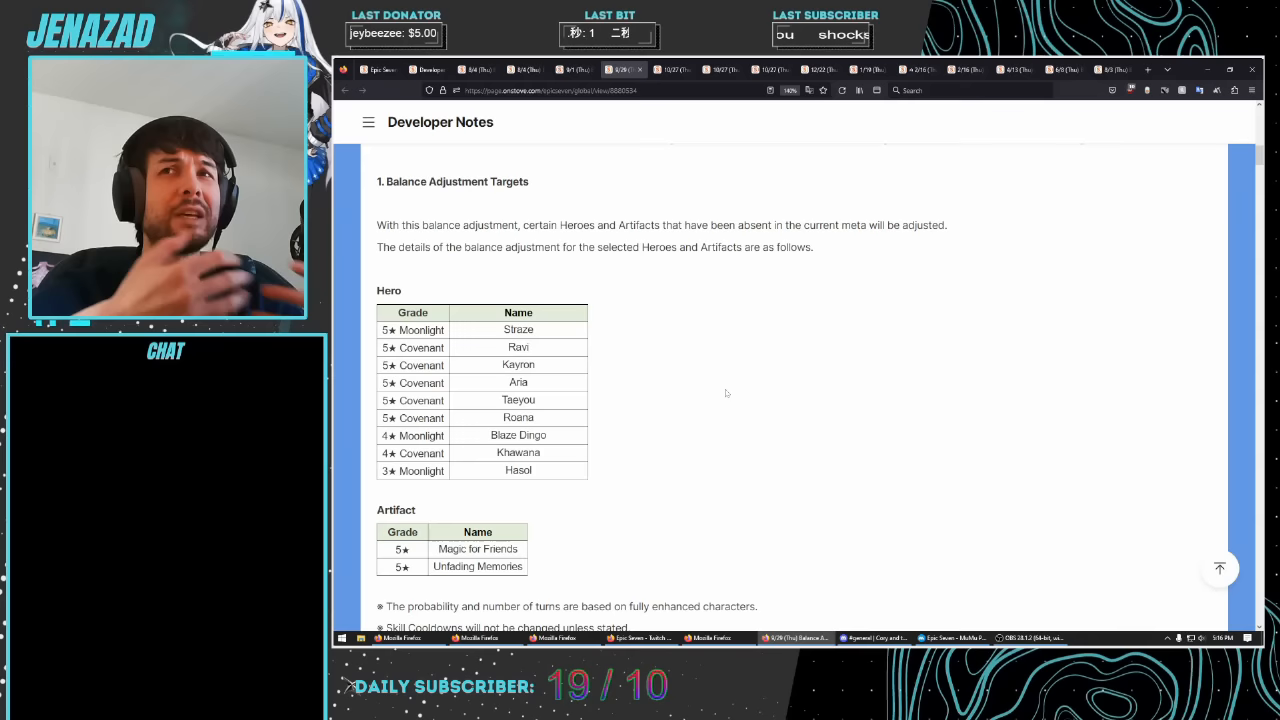
pyautogui.scroll(-3)
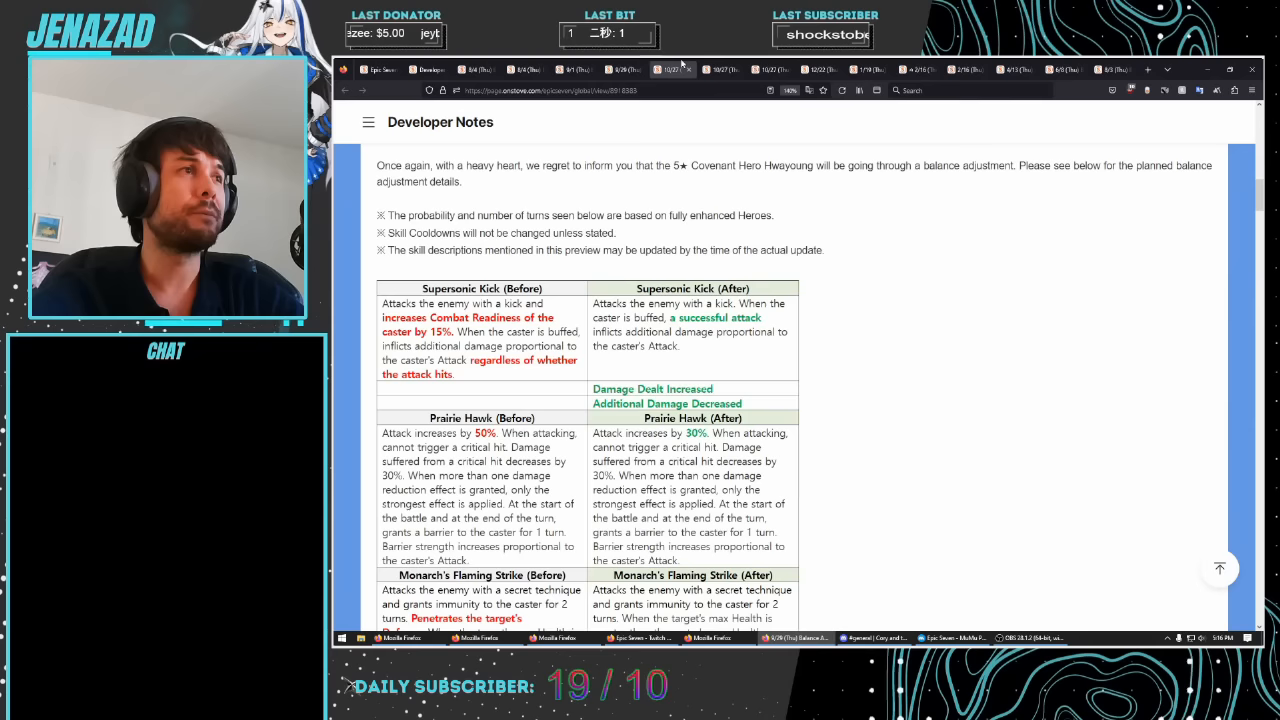
pyautogui.scroll(-3)
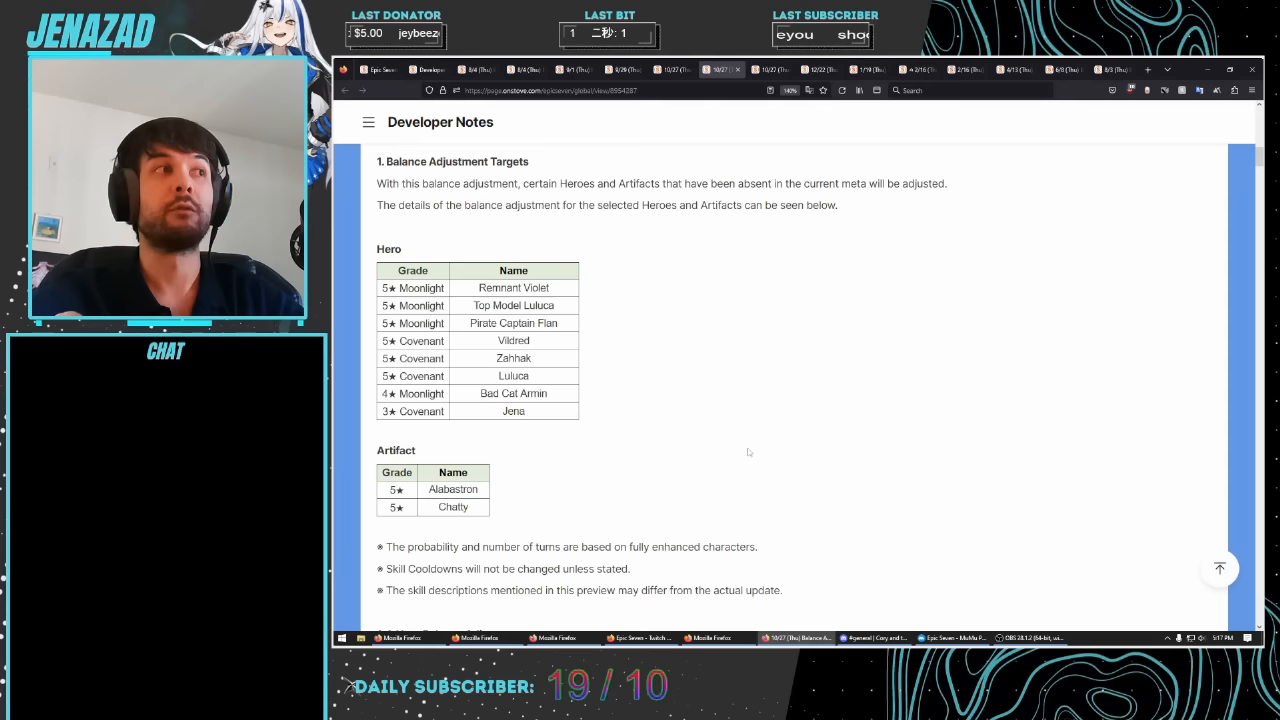
# Select a hero name in the Remnant Violet / Top Model Luluca target table and read down the notes
pyautogui.doubleClick(512, 358)
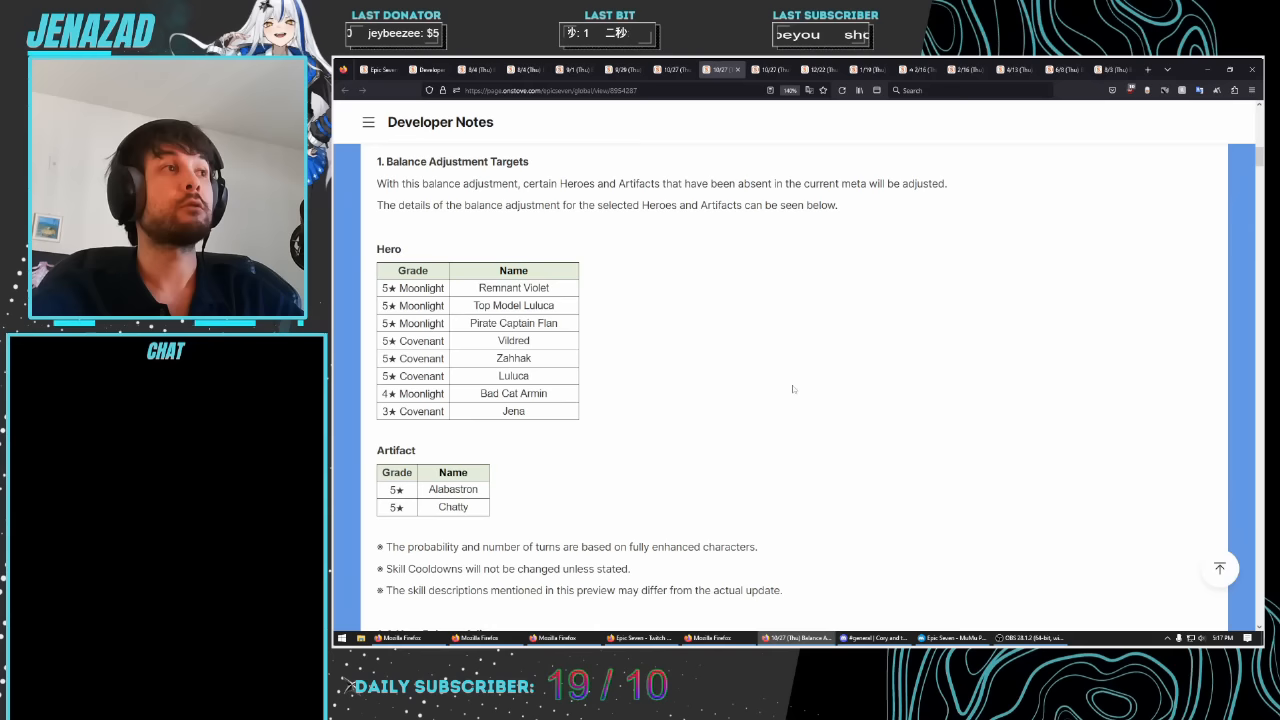
pyautogui.scroll(-3)
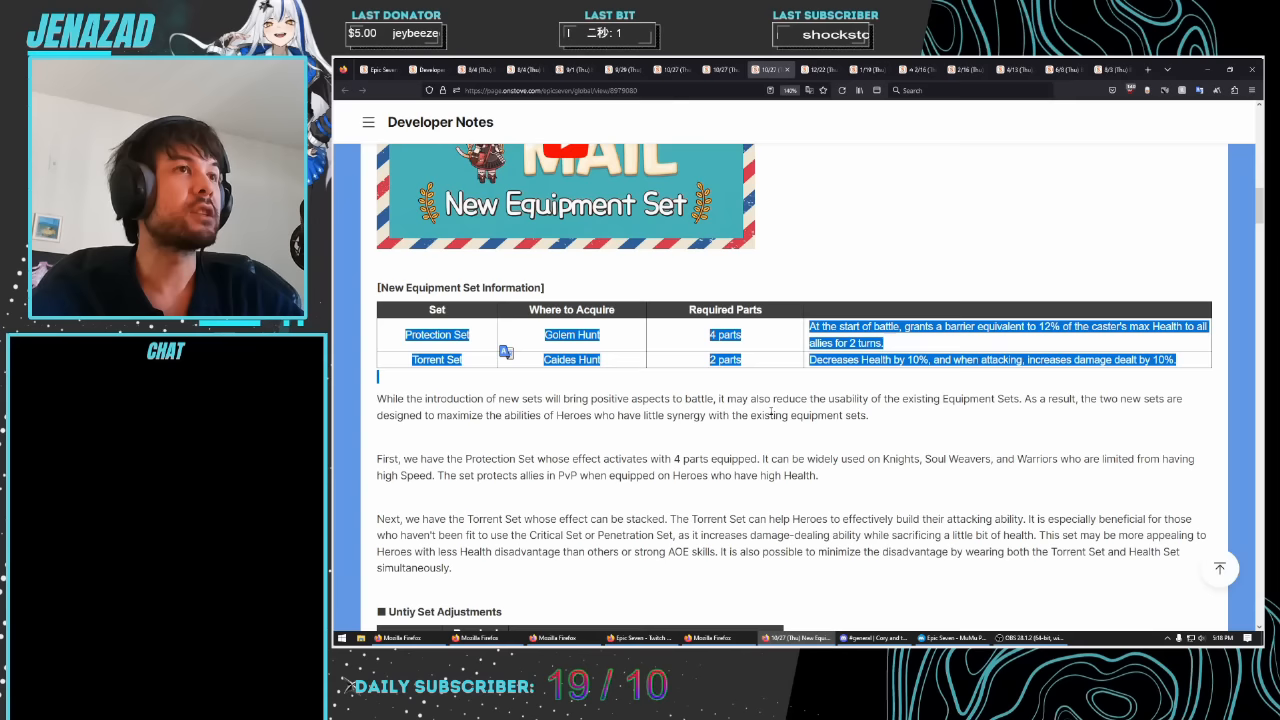
# Switch to the New Equipment Set note introducing the Protection and Torrent sets
pyautogui.click(812, 70)
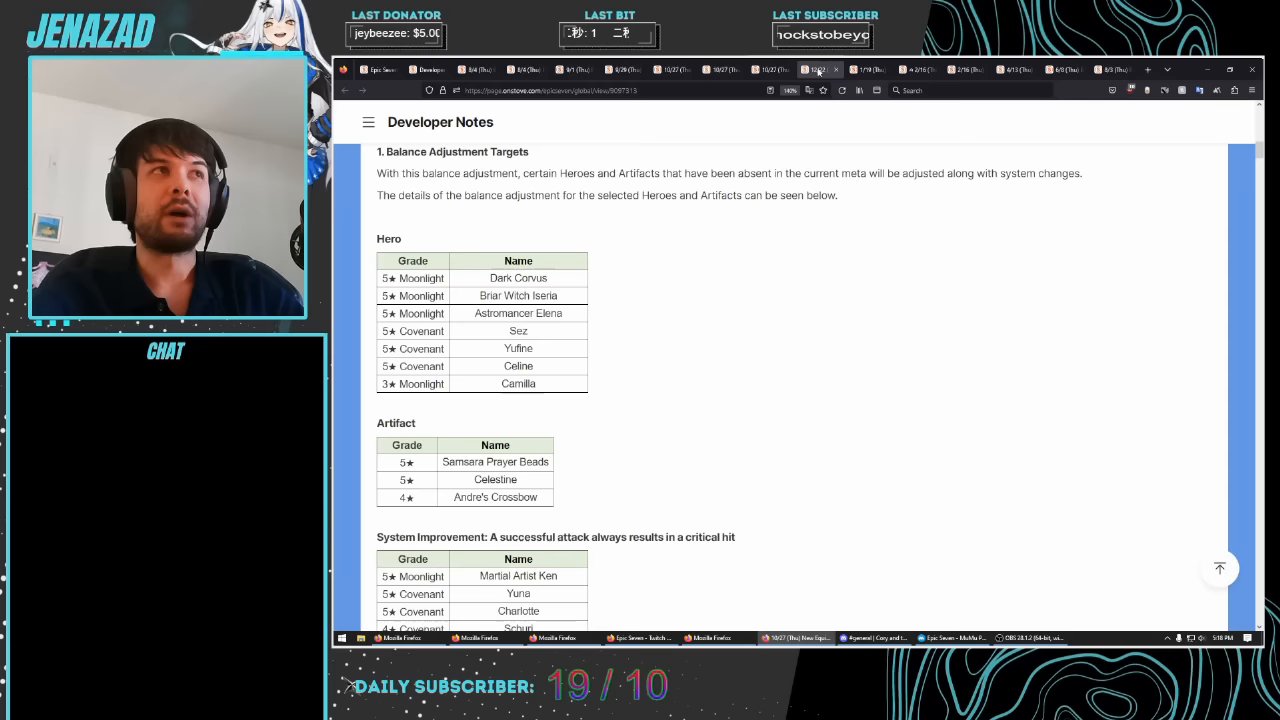
pyautogui.doubleClick(516, 278)
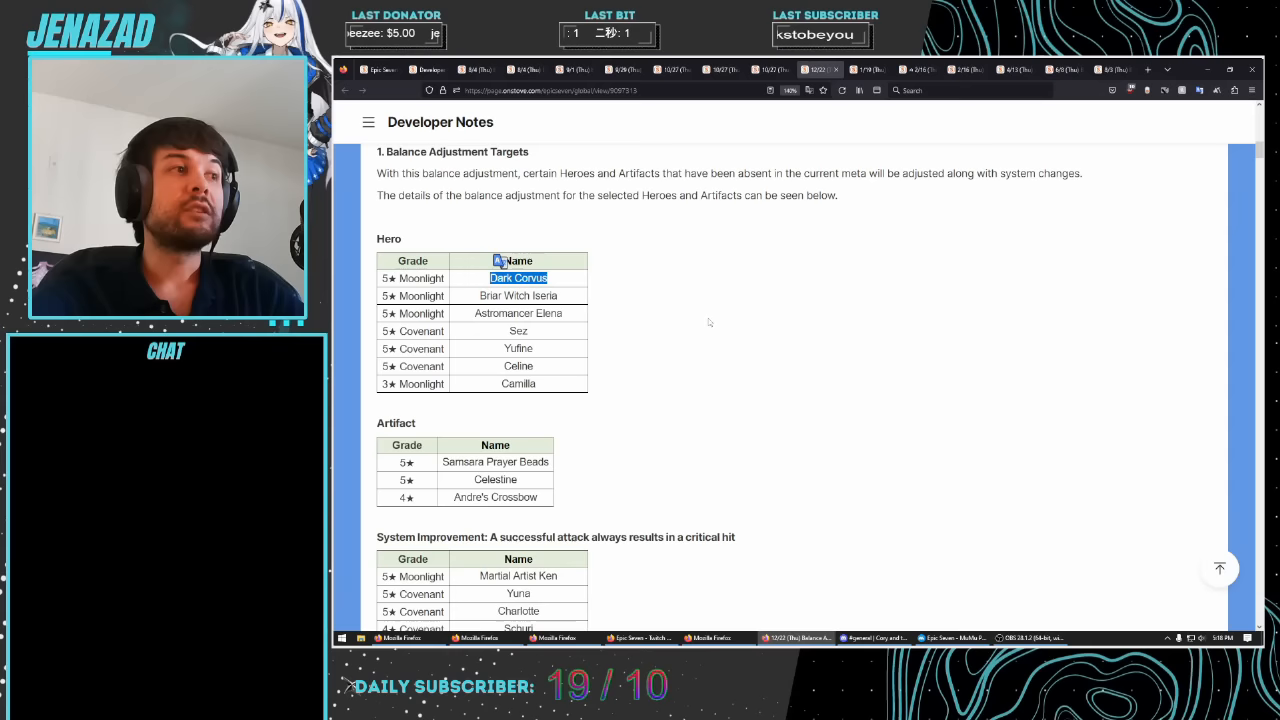
pyautogui.doubleClick(518, 296)
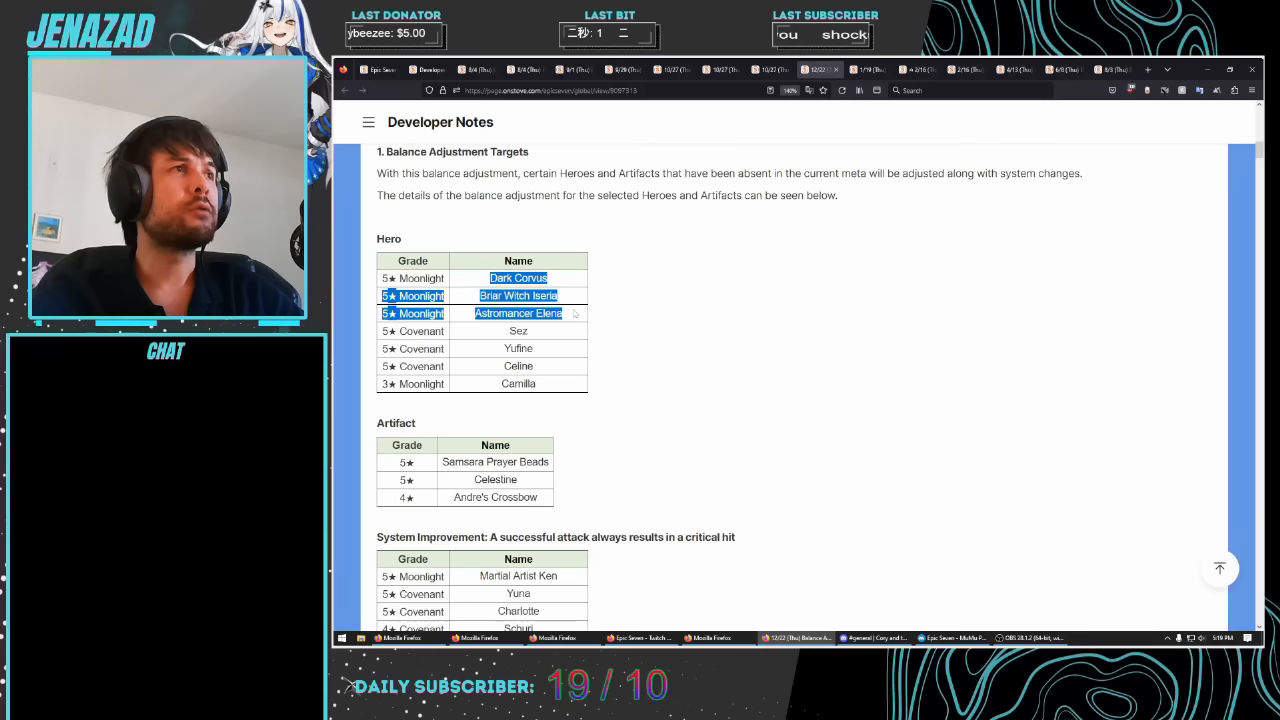
pyautogui.click(776, 378)
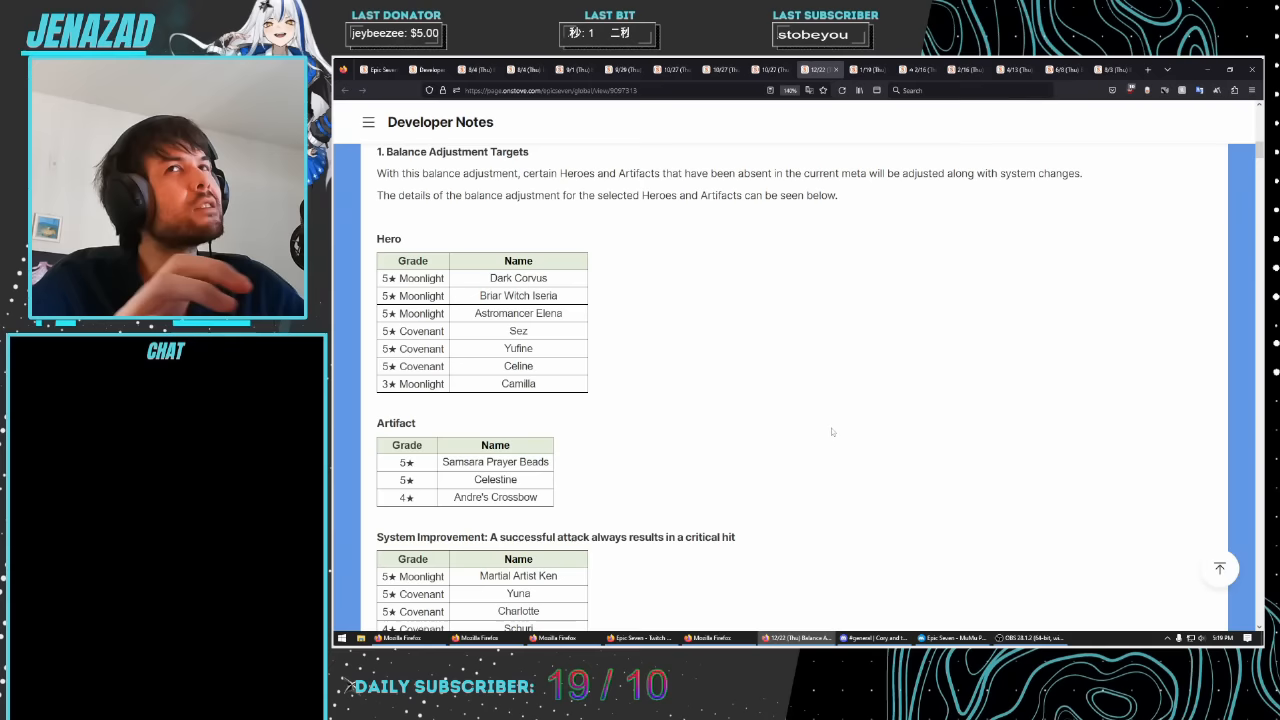
pyautogui.scroll(-3)
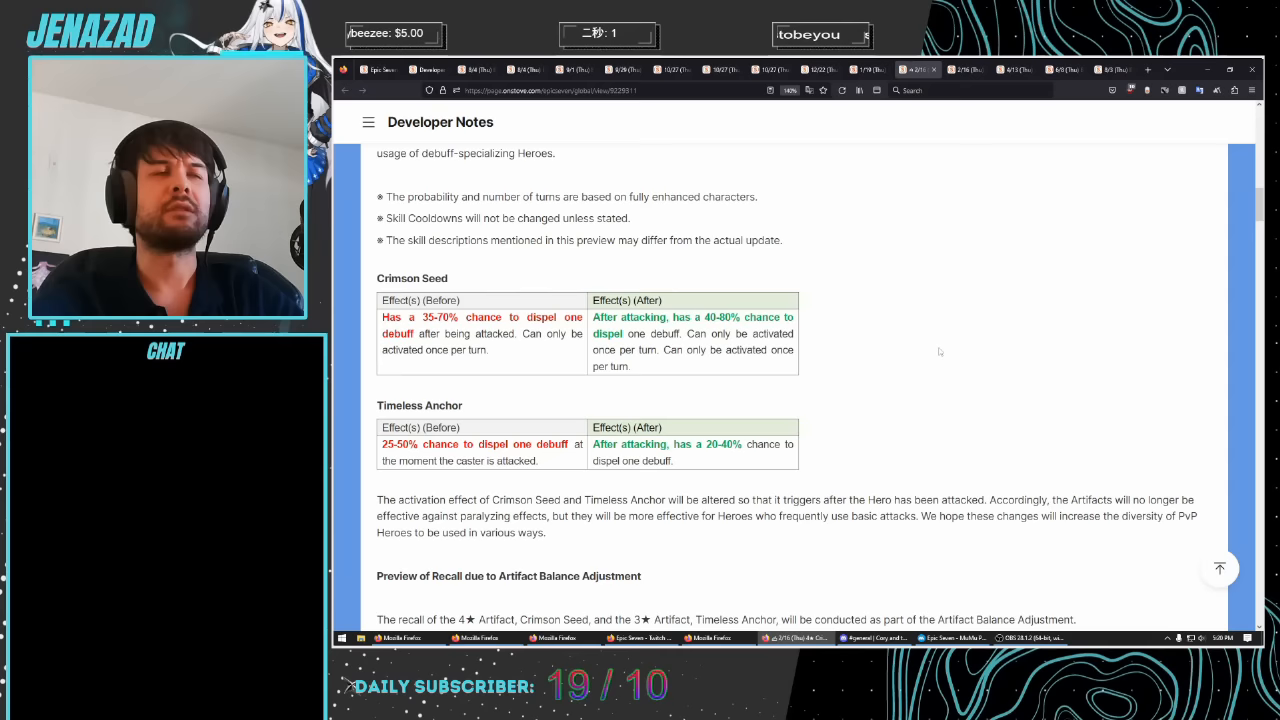
# Highlight text in the Crimson Seed and Timeless Anchor before-and-after effect tables
pyautogui.moveTo(592, 316); pyautogui.dragTo(620, 366)
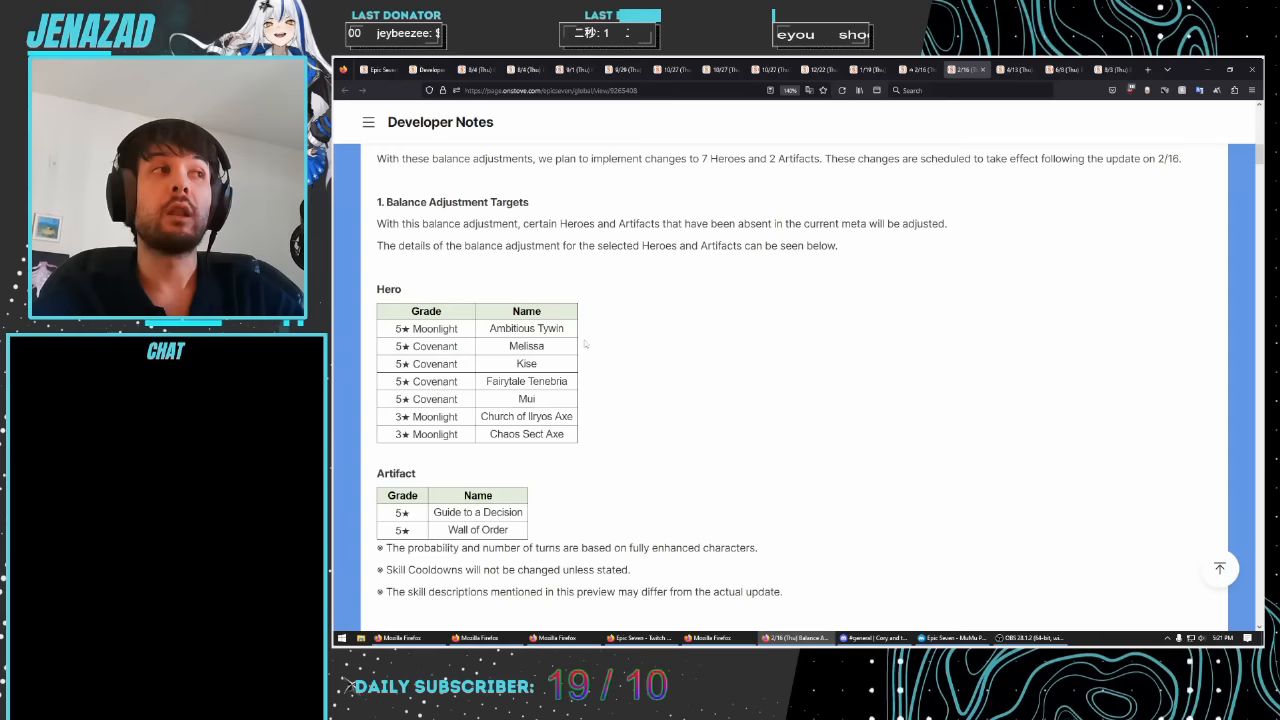
# Read down to Architect Laika's Laying the Groundwork table and select entries in it
pyautogui.scroll(-3)
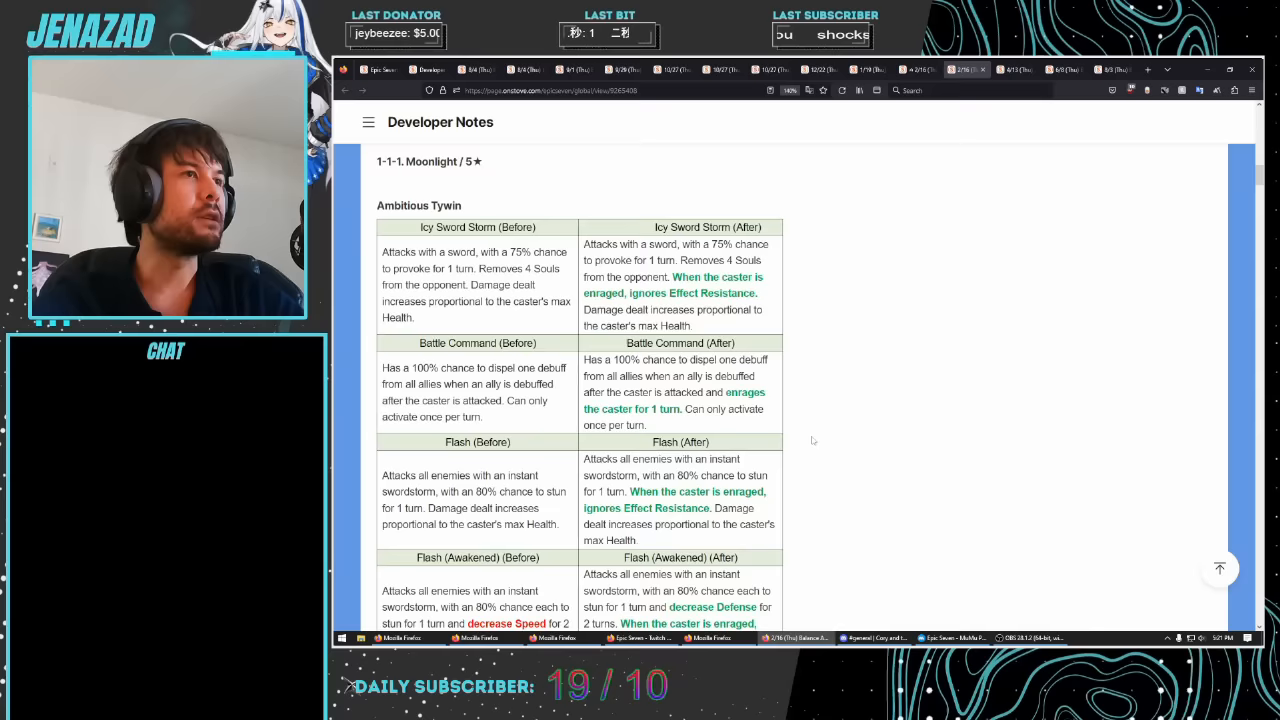
pyautogui.scroll(3)
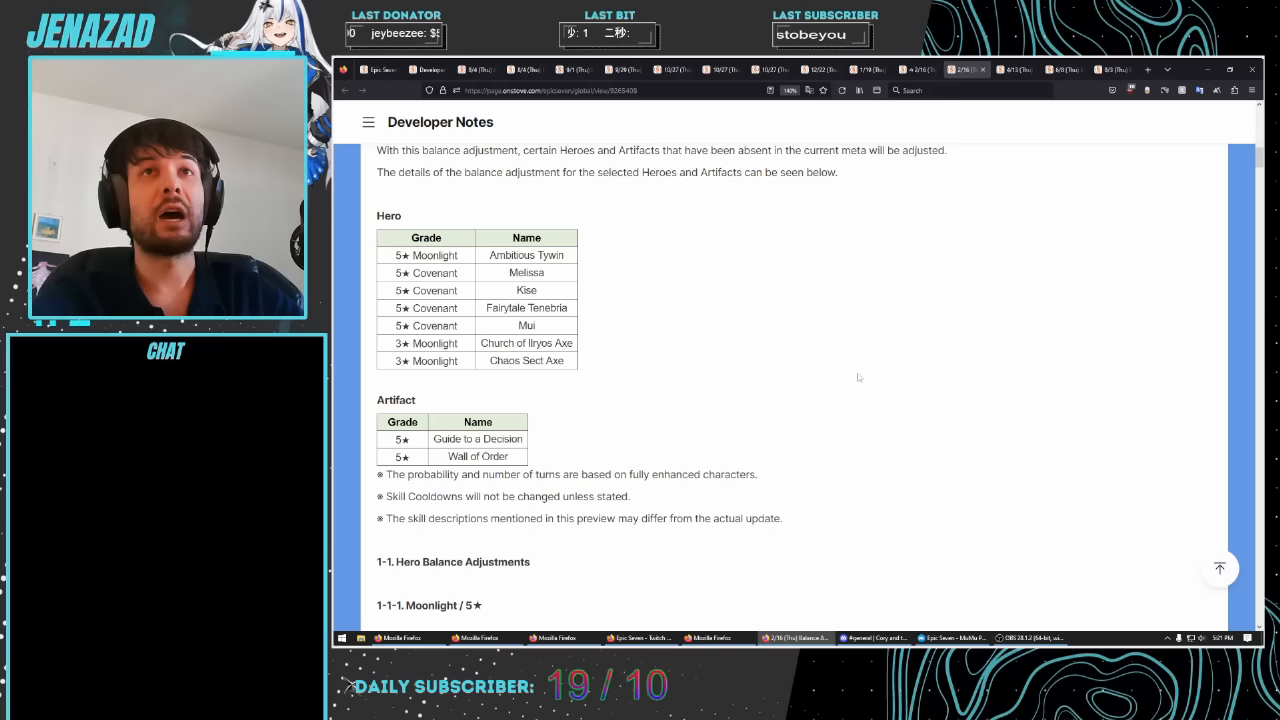
pyautogui.doubleClick(524, 256)
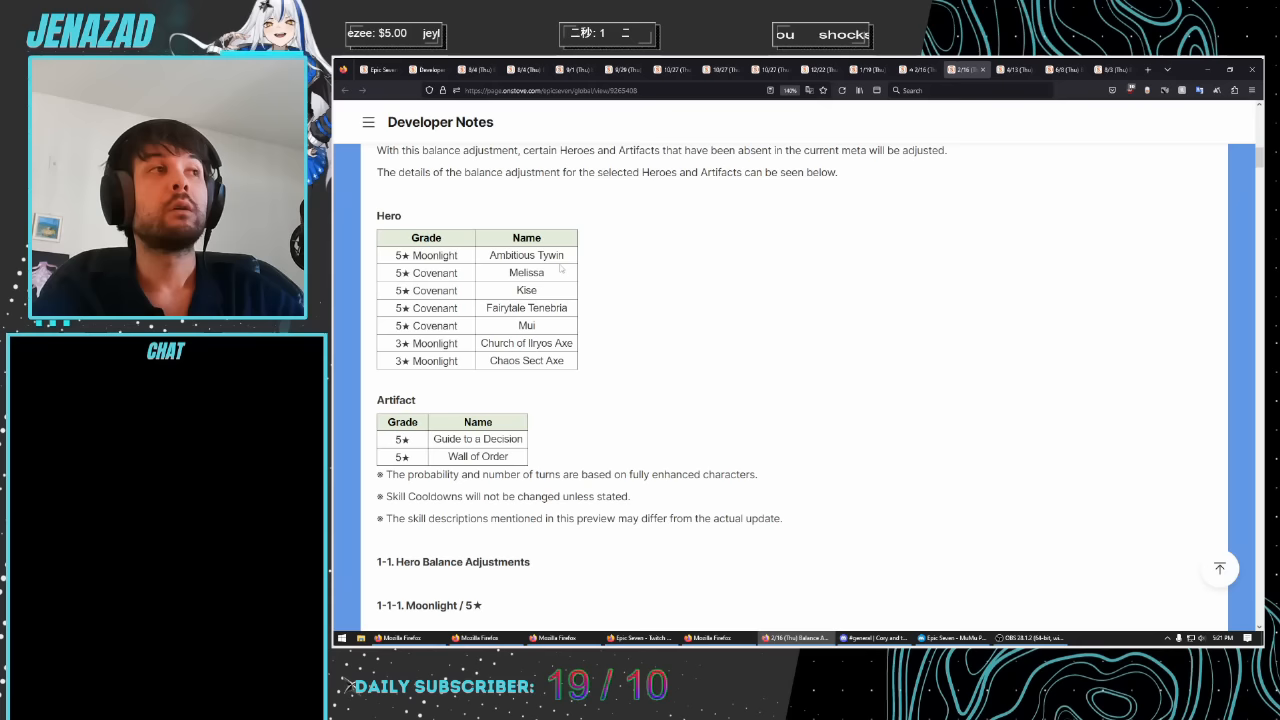
pyautogui.doubleClick(526, 290)
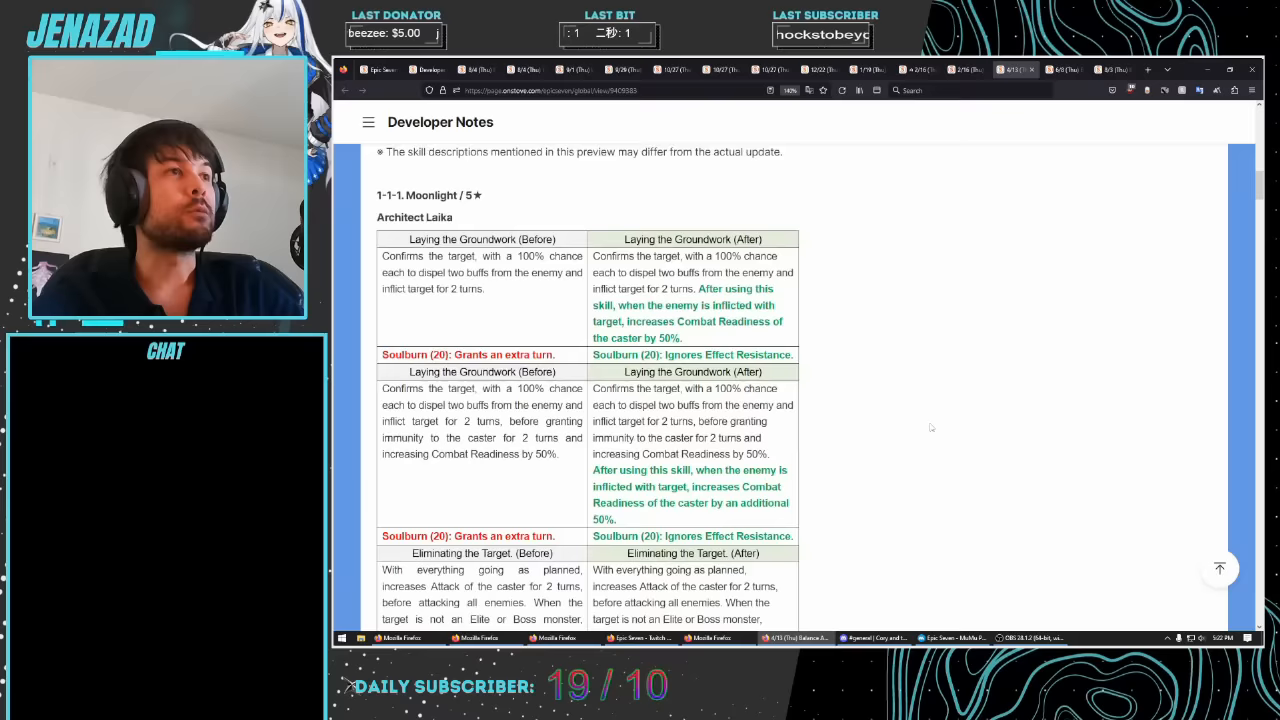
# Scroll to the Hero and Artifact tables with Wings of Light and Shadow, Sword of Winter Shadow and Iron Fan
pyautogui.scroll(-3)
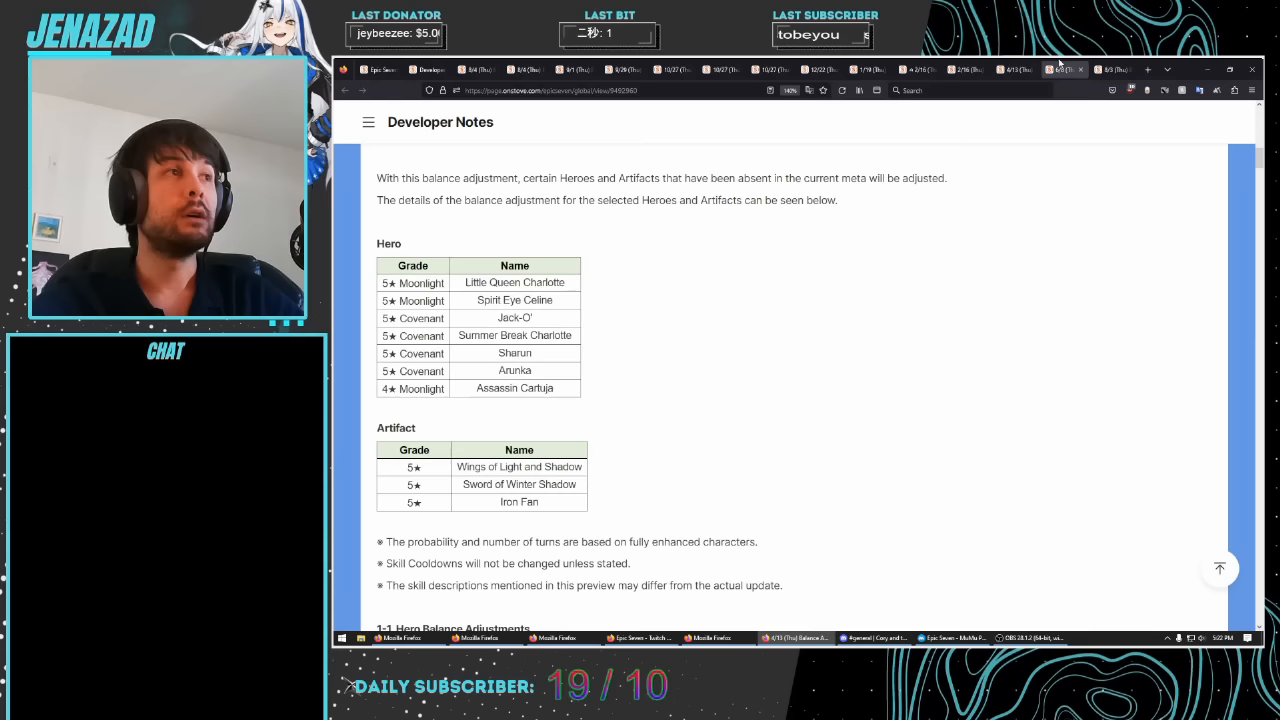
# Highlight Spirit Eye Celine and neighbouring hero names before moving to the Rise of a Monarch notes
pyautogui.doubleClick(514, 282)
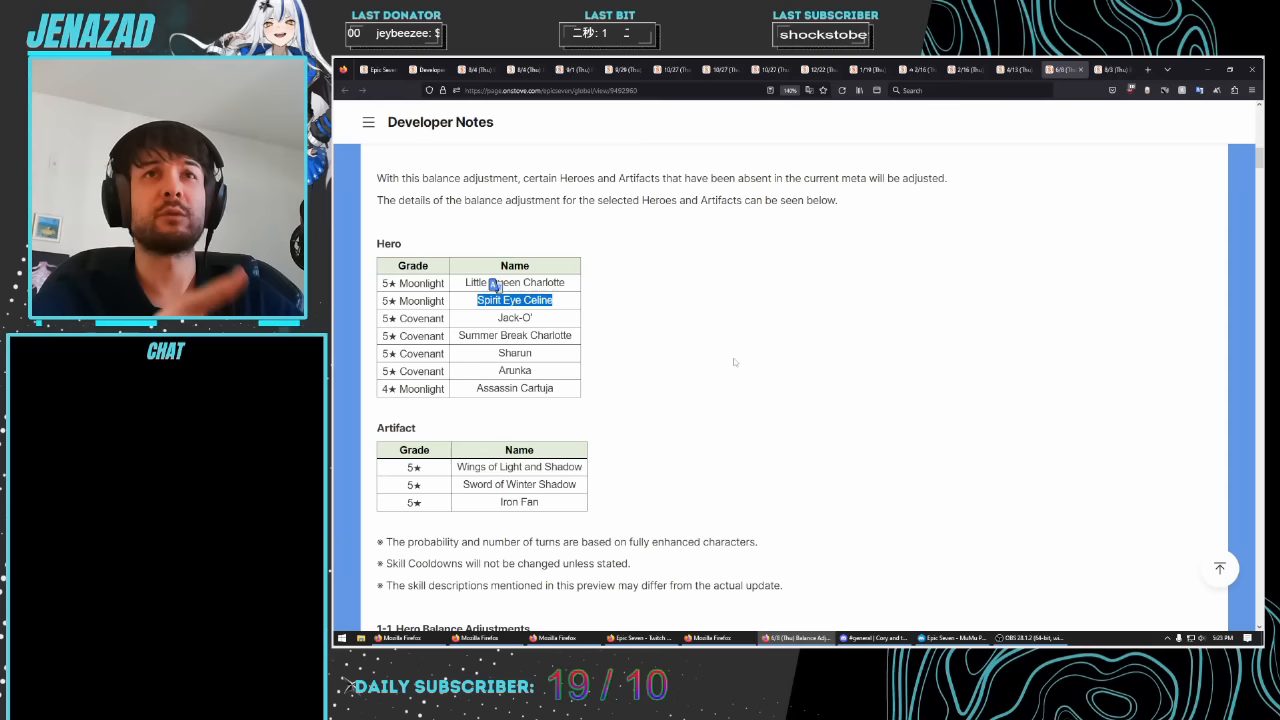
pyautogui.doubleClick(514, 318)
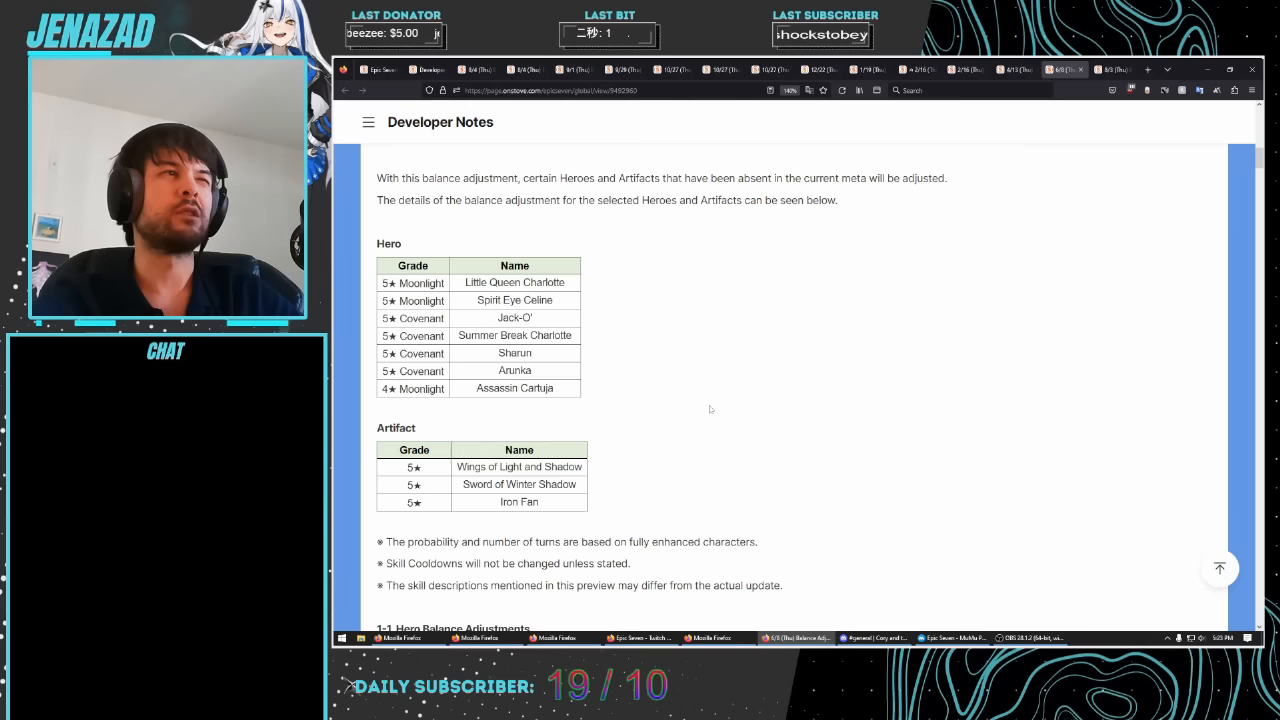
pyautogui.moveTo(528, 316); pyautogui.dragTo(520, 356)
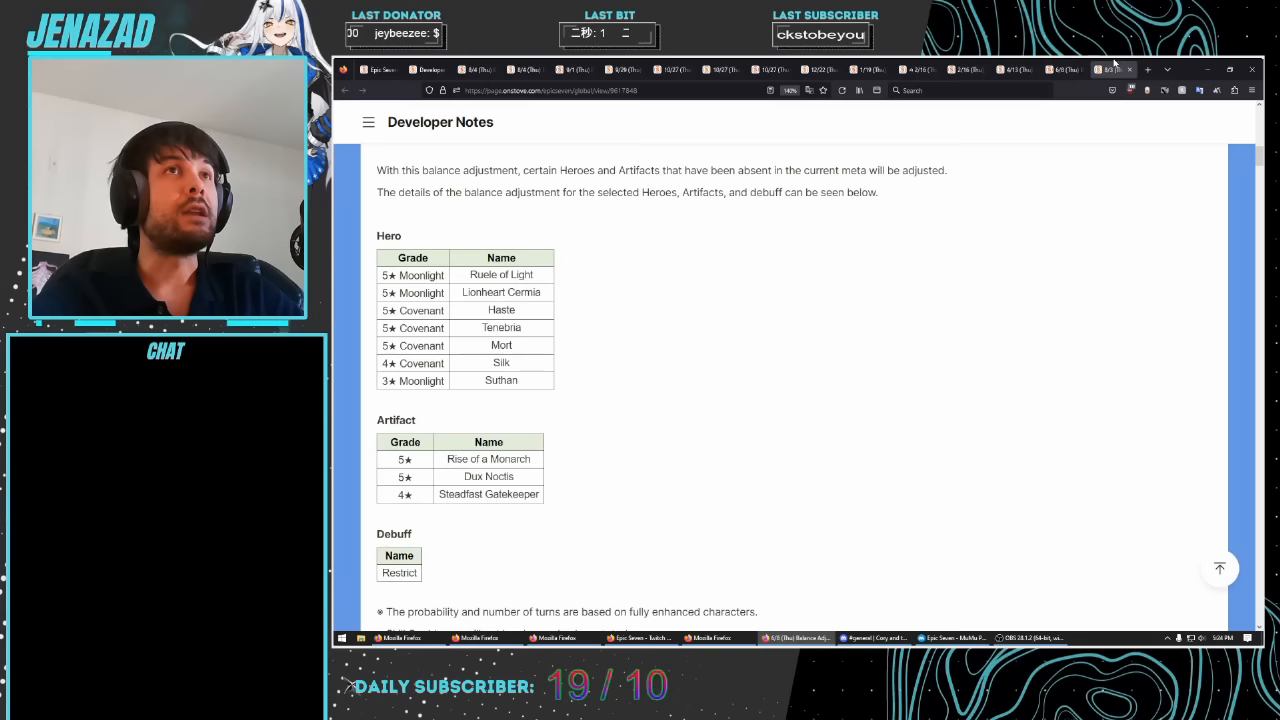
pyautogui.doubleClick(500, 274)
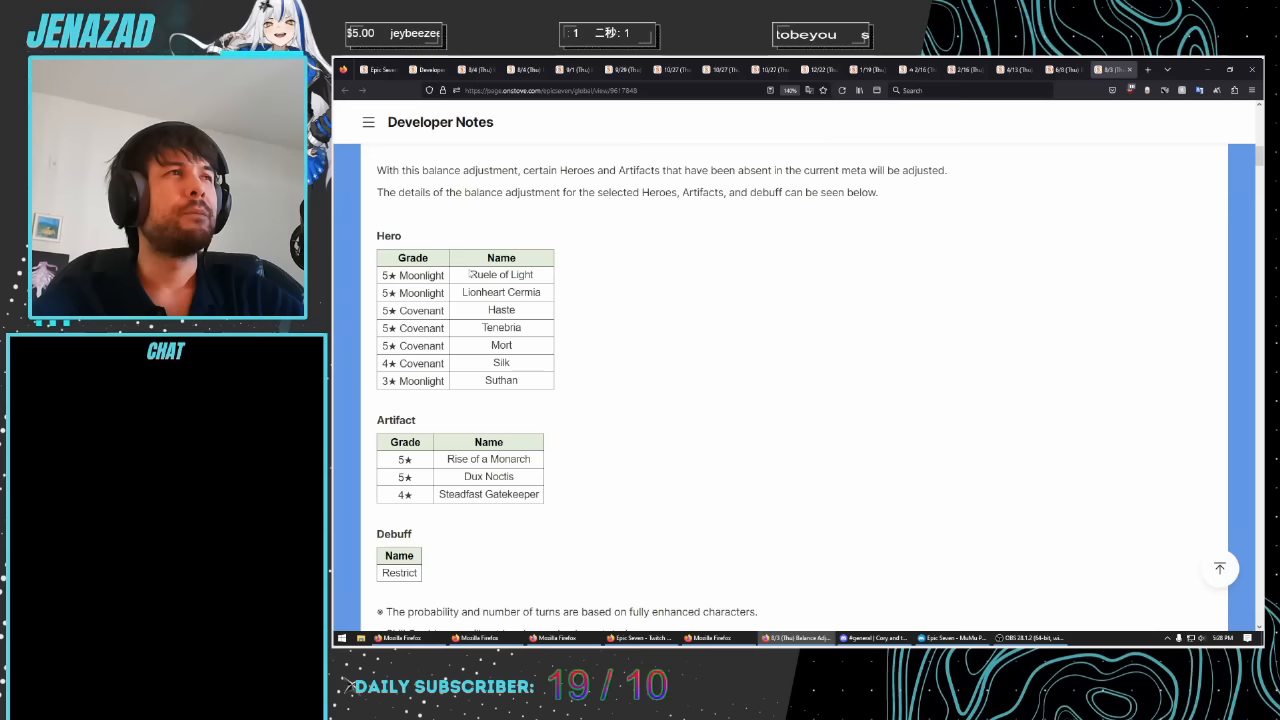
# Select the first hero name in the Roana of Light / Lionheart Cermia balance target table
pyautogui.doubleClick(500, 274)
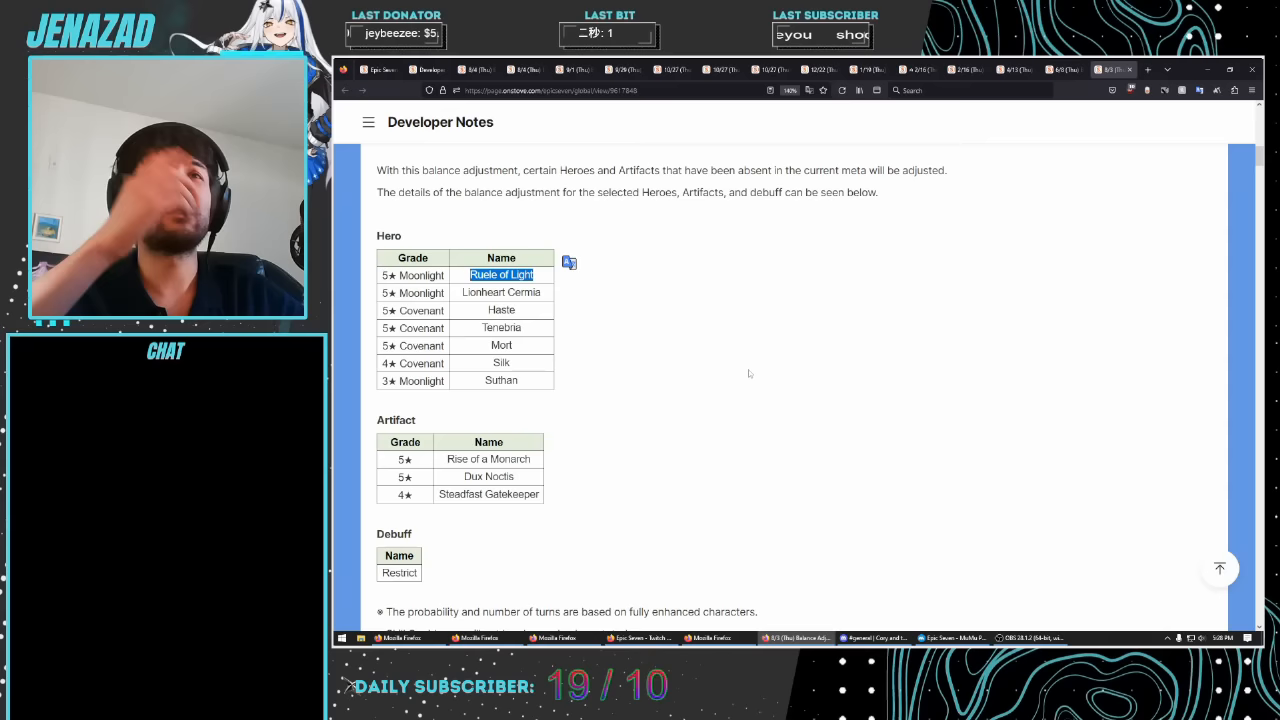